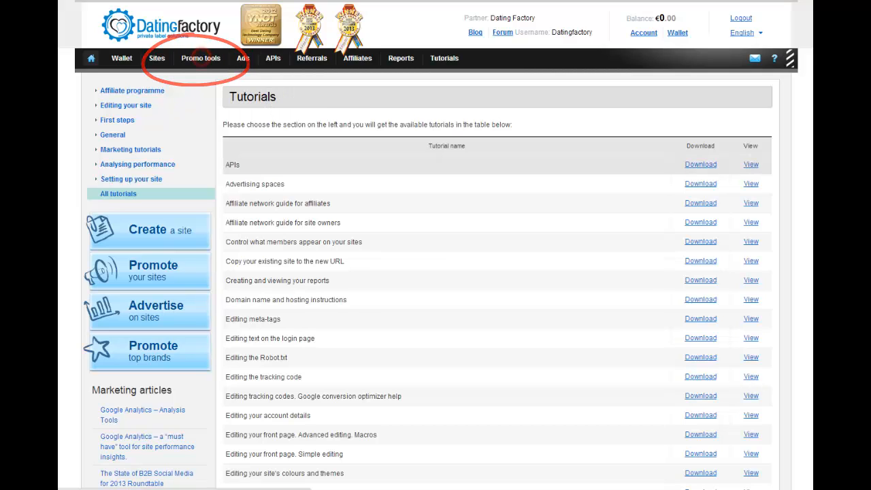
Show the Promo tools summary listing yourdomain.com and the demo landing page
click(201, 58)
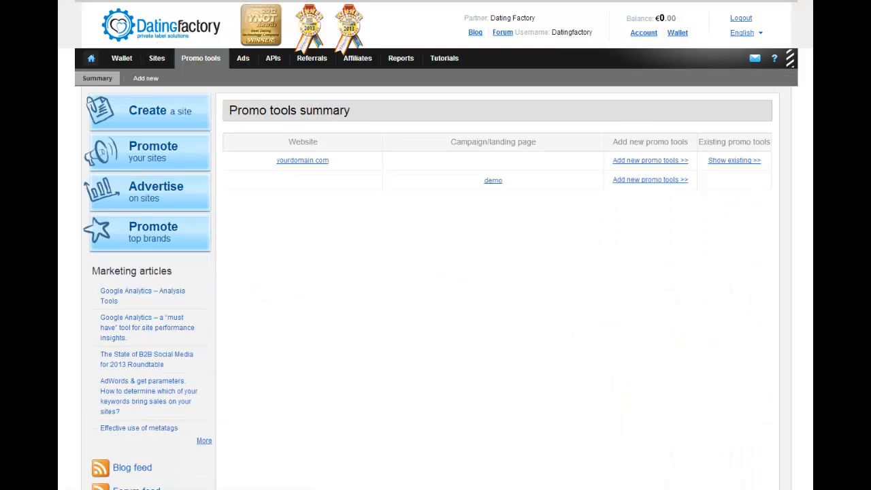
click(649, 160)
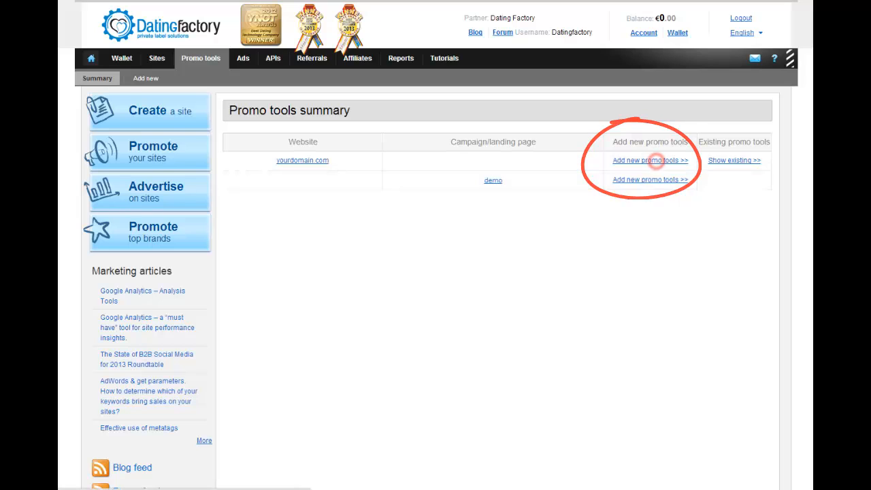
Add a new promo tool for yourdomain.com with index as the landing page
click(650, 160)
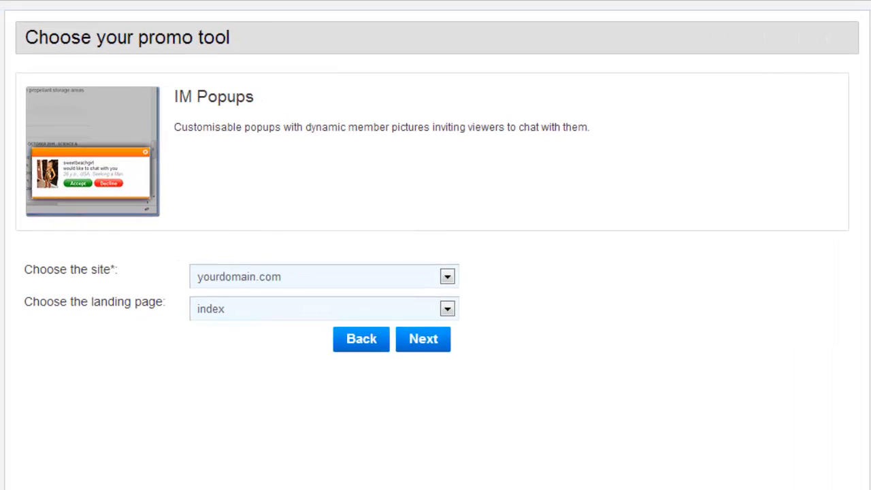
click(447, 308)
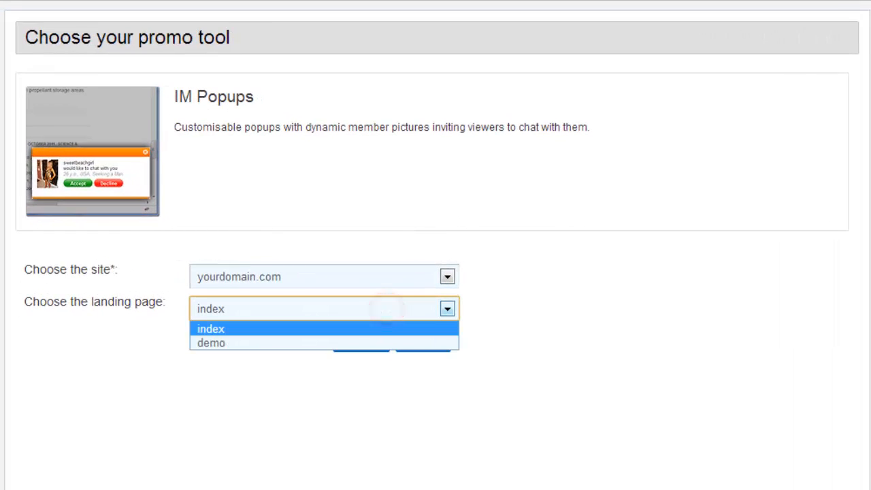
click(211, 328)
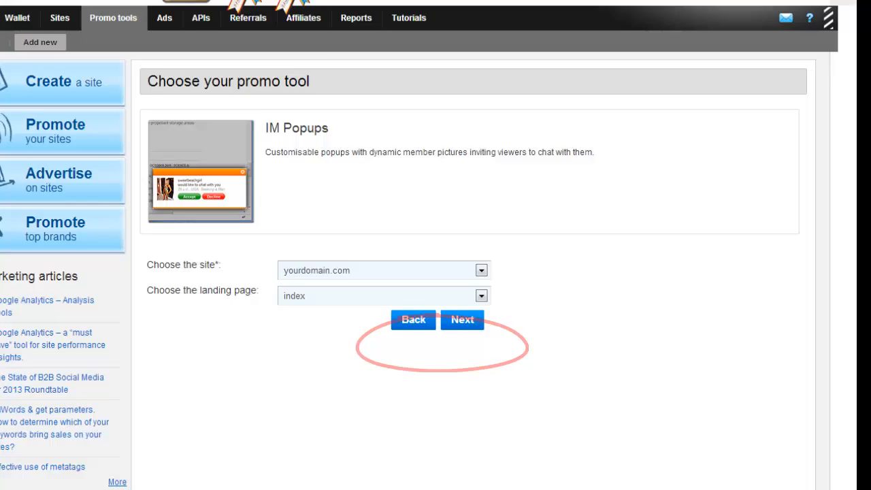
Open the IM Popups basic settings form and review the MSN theme options
click(462, 320)
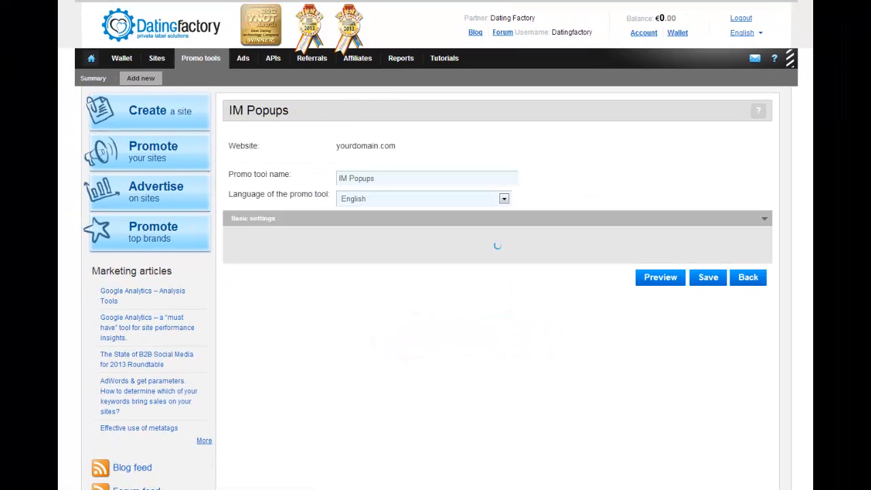
click(253, 218)
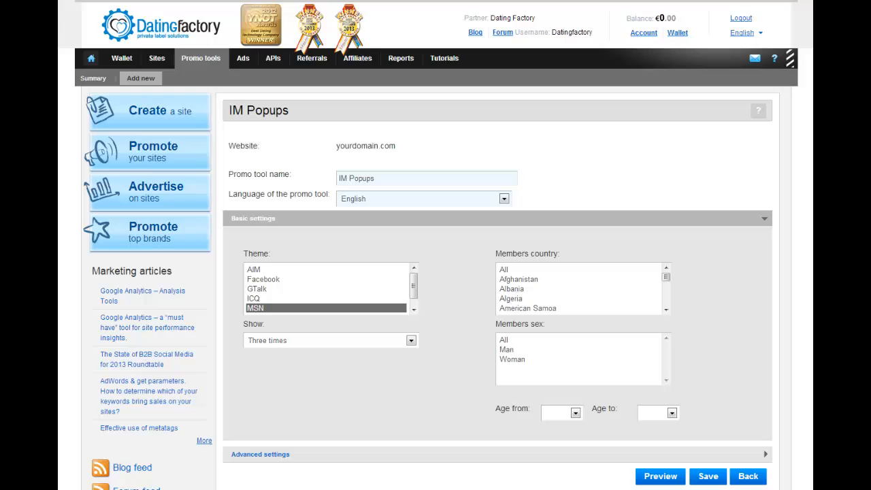
scroll(down, 3)
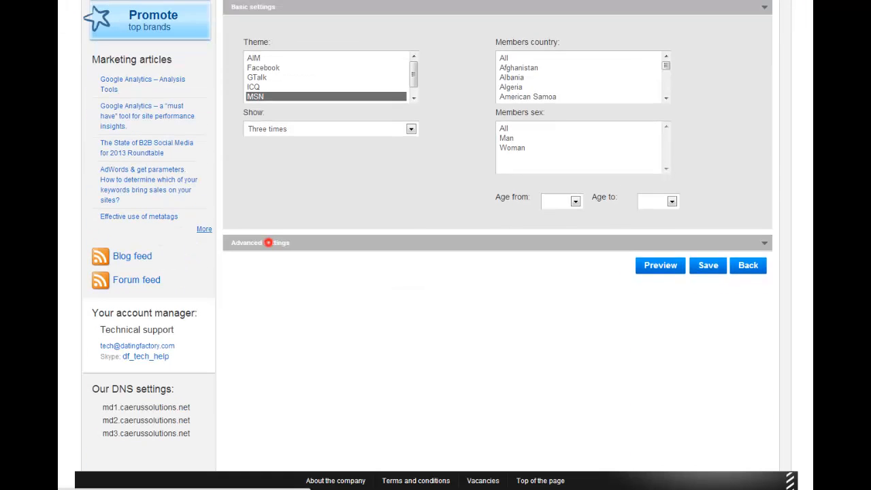
Expand Advanced settings to show target, location, region, city and picture options
click(260, 242)
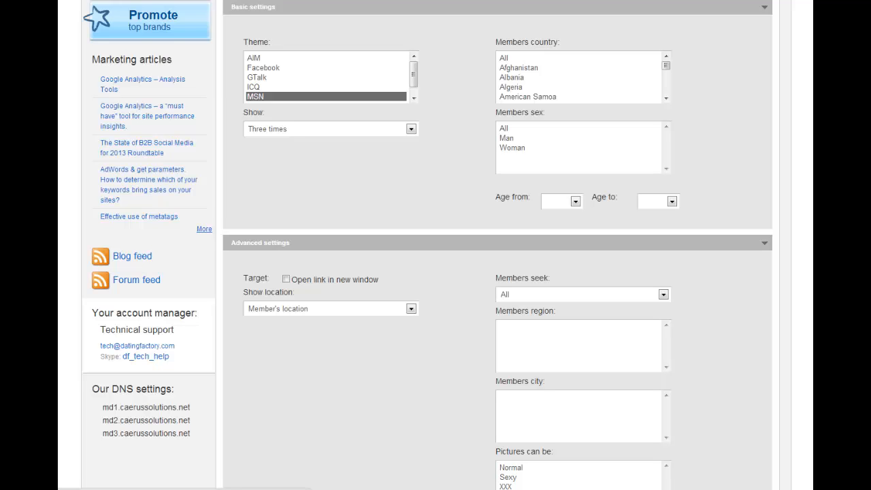
scroll(down, 3)
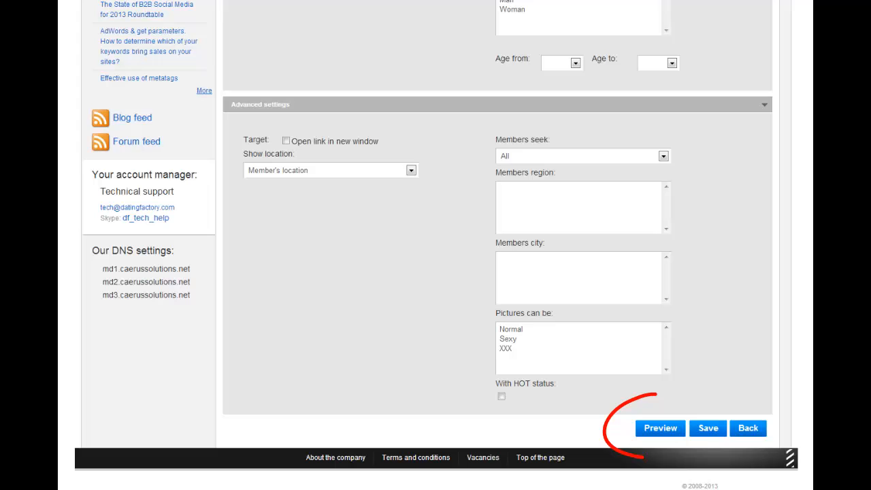